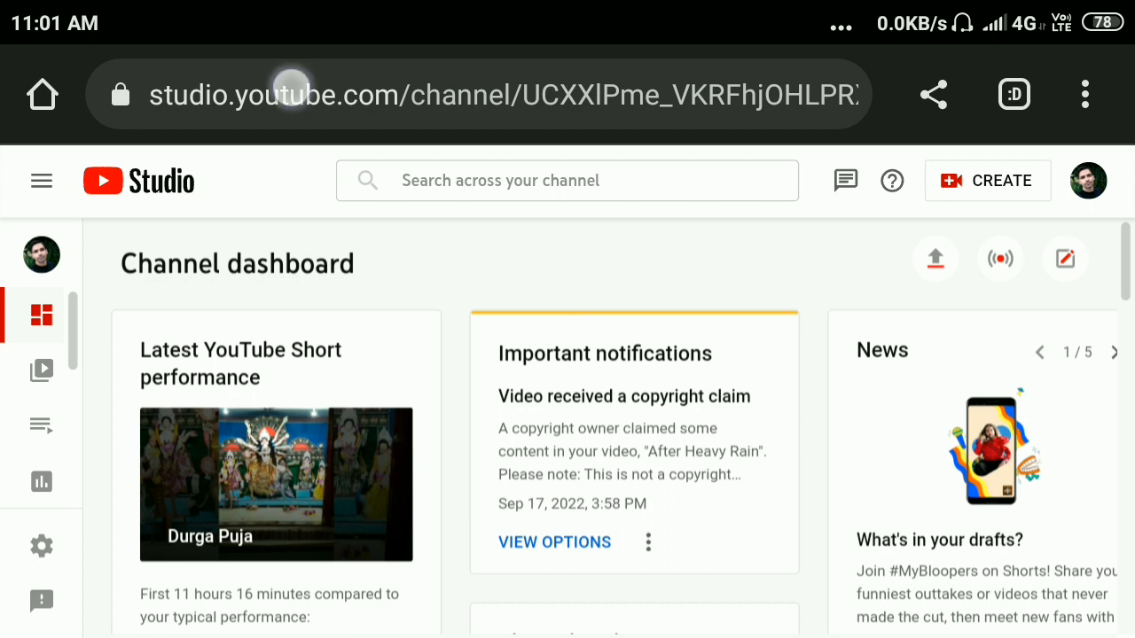
Open Content, scroll the Videos list, and open the Durga Pratima Mira Plassey Ramkrishna Pally short
click(478, 95)
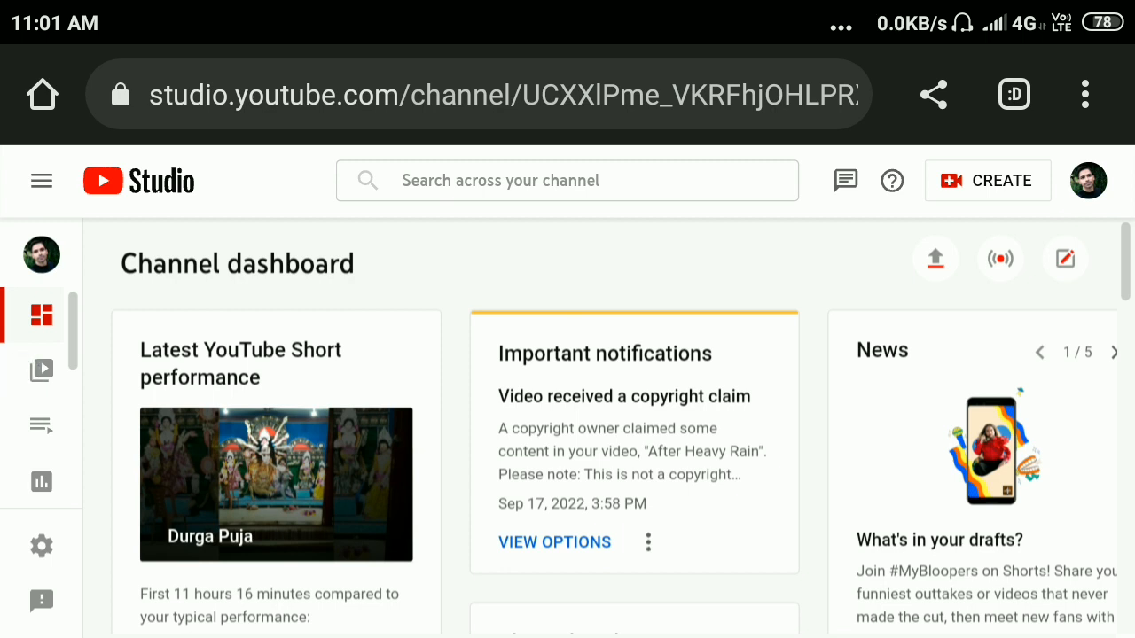
click(41, 370)
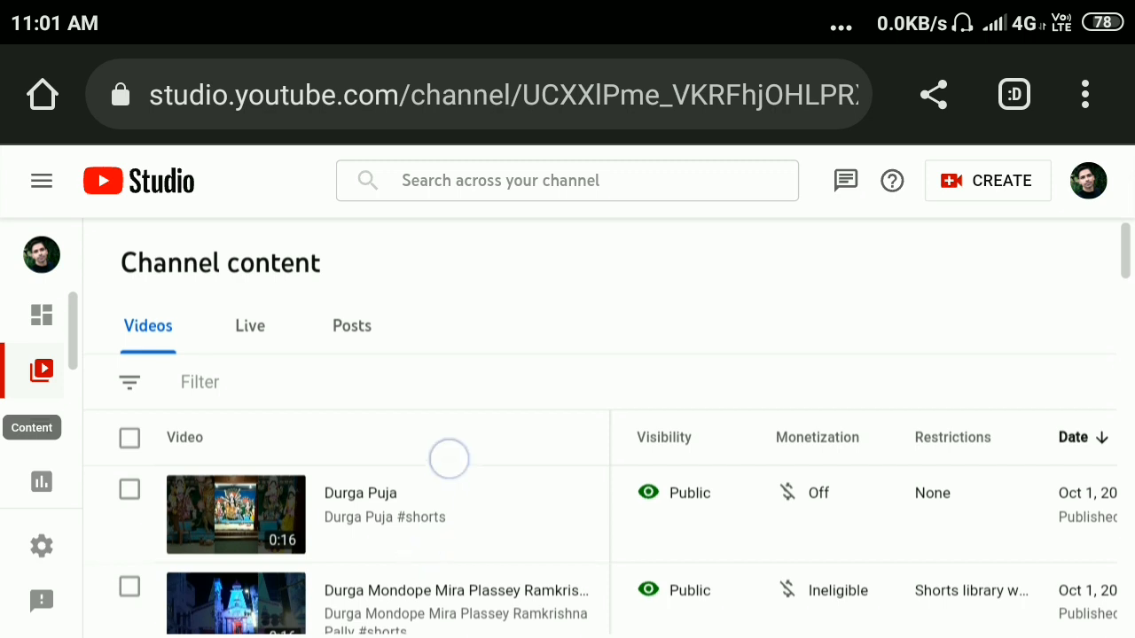
scroll(down, 3)
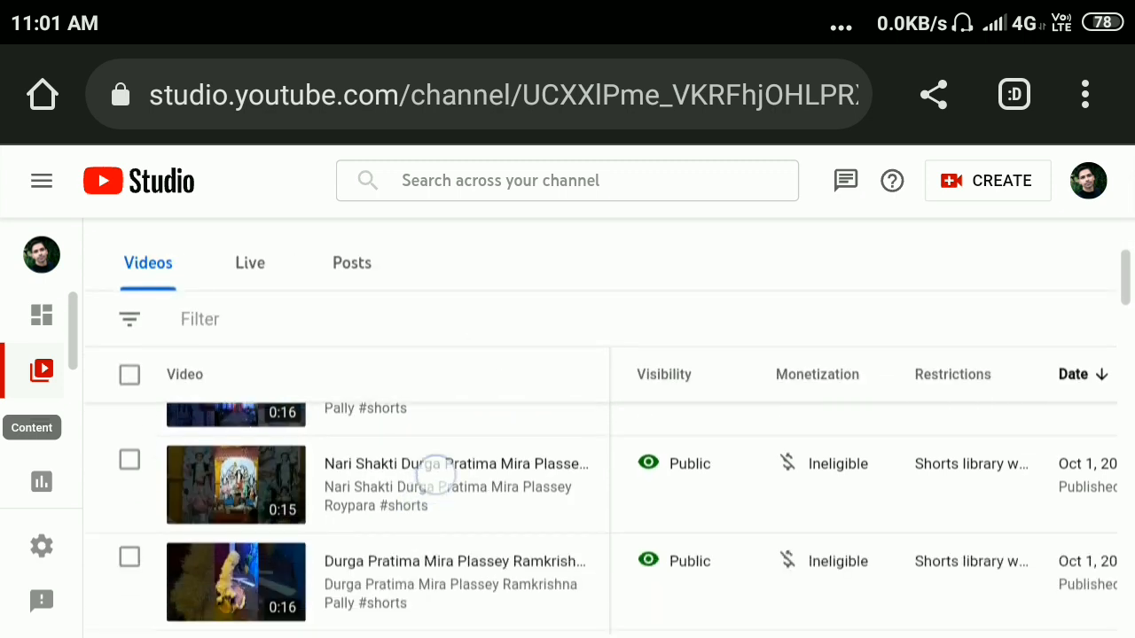
scroll(down, 3)
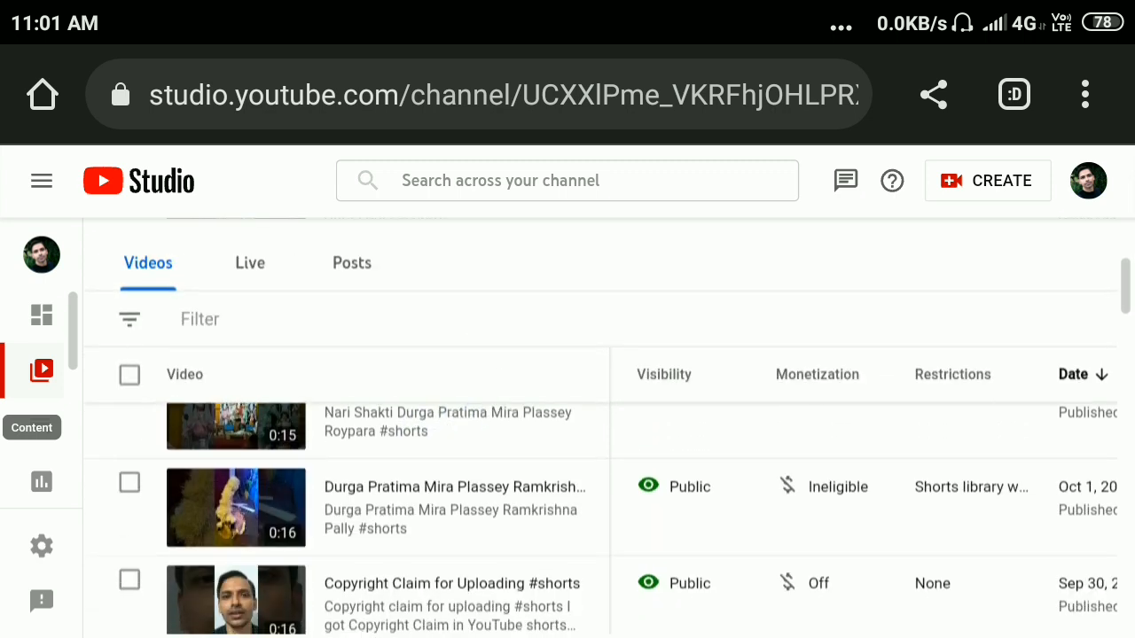
click(453, 486)
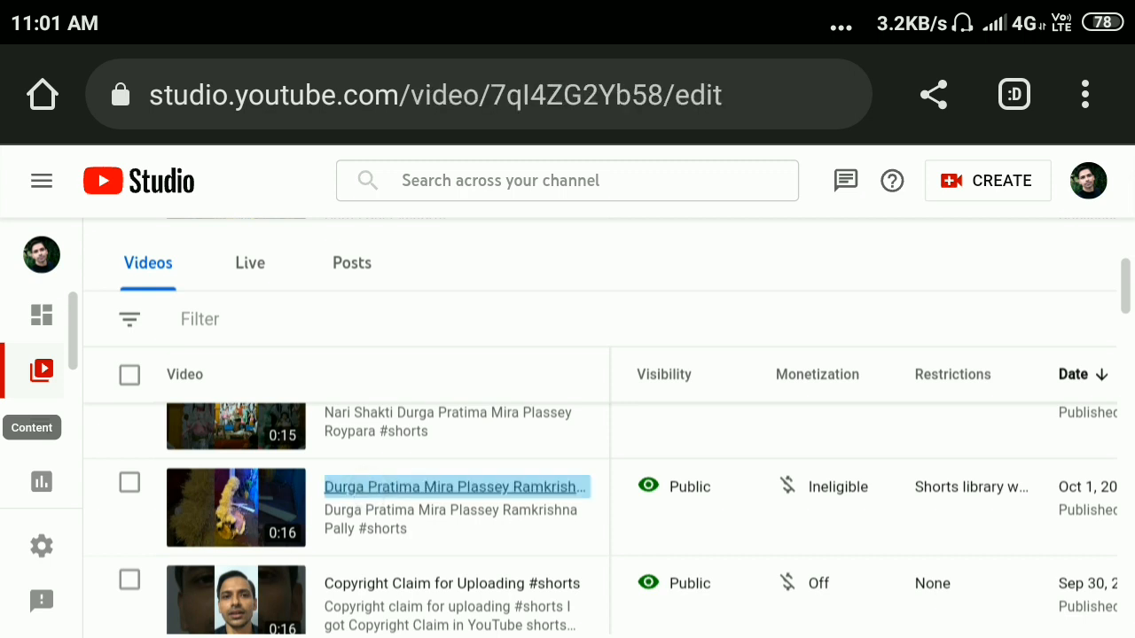
Scroll the loaded Video details page down to the Thumbnail options
click(454, 486)
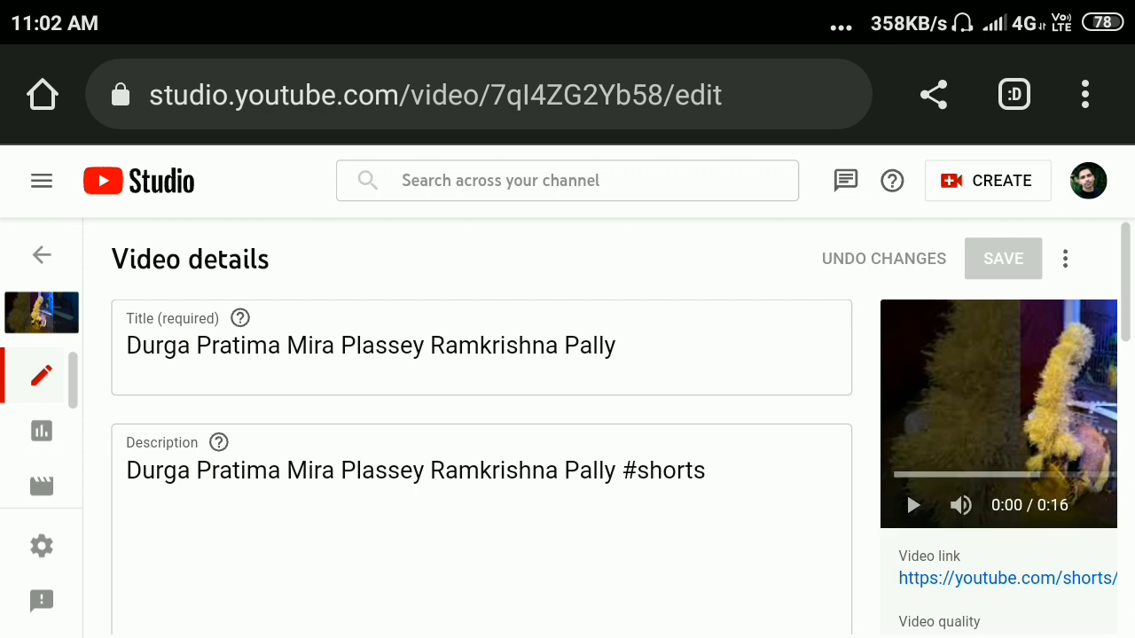
scroll(down, 3)
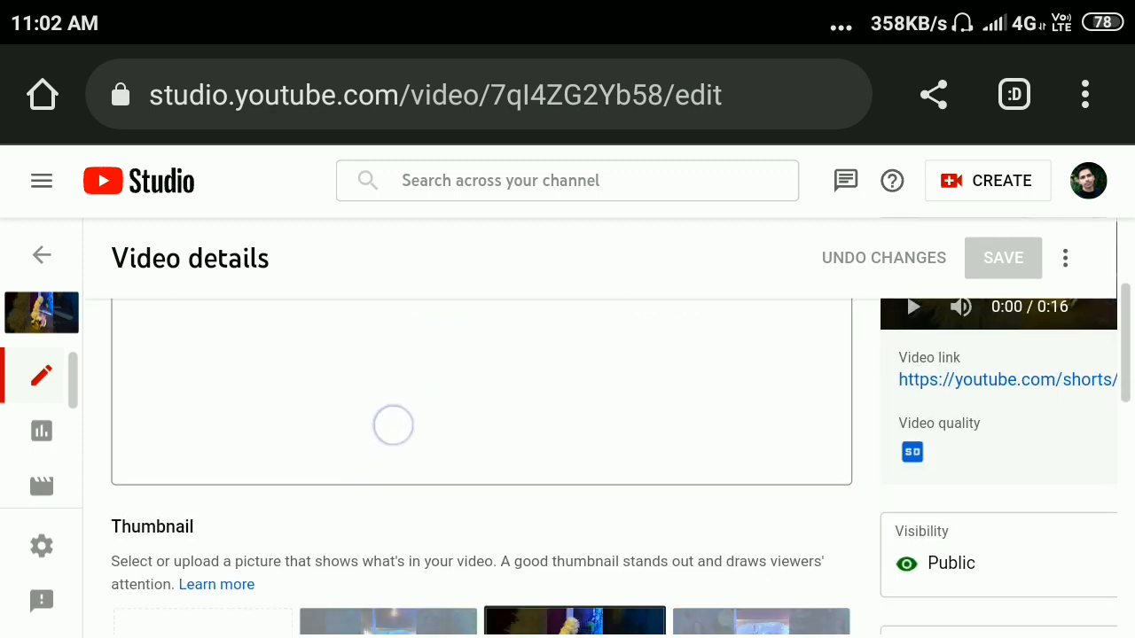
scroll(down, 3)
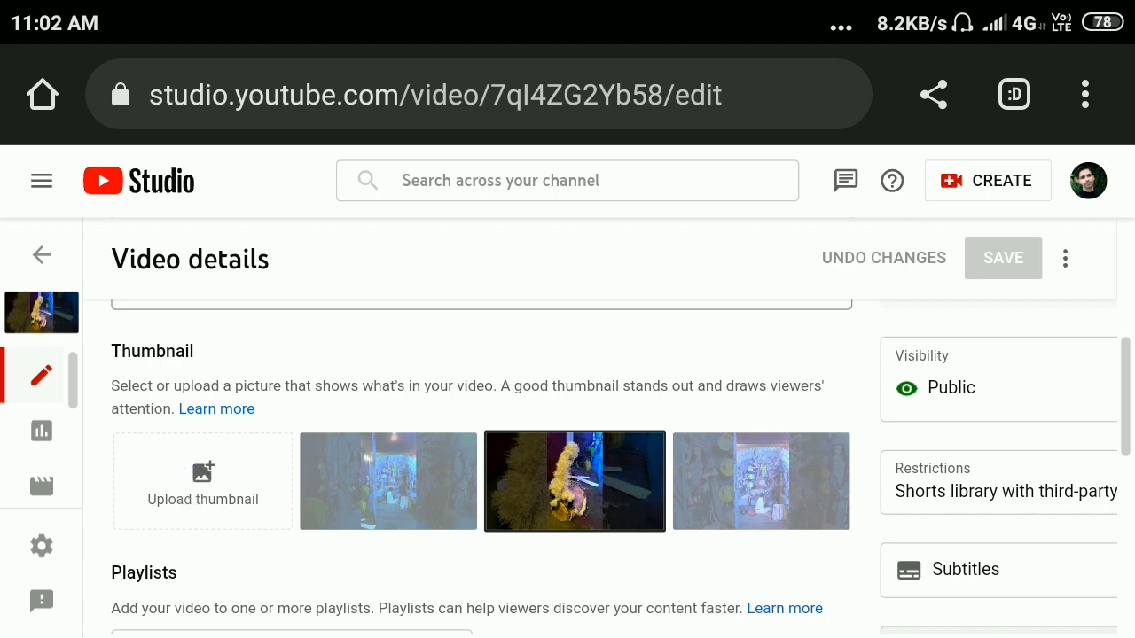
click(203, 480)
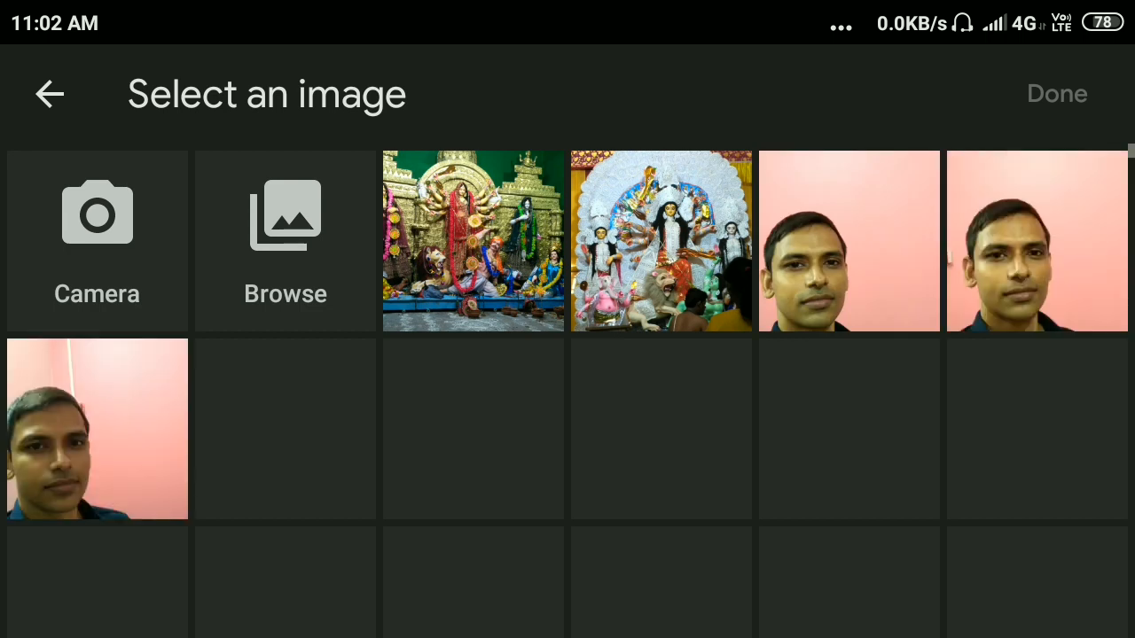
scroll(down, 3)
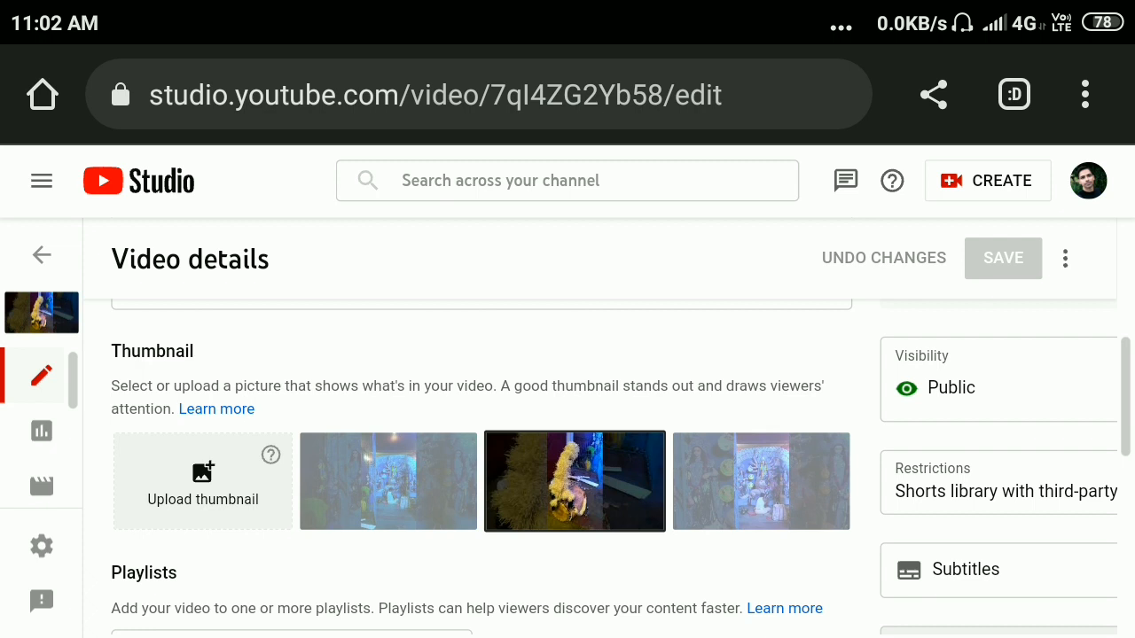
Select the first, blue-toned auto-generated frame as thumbnail and check the preview
click(387, 481)
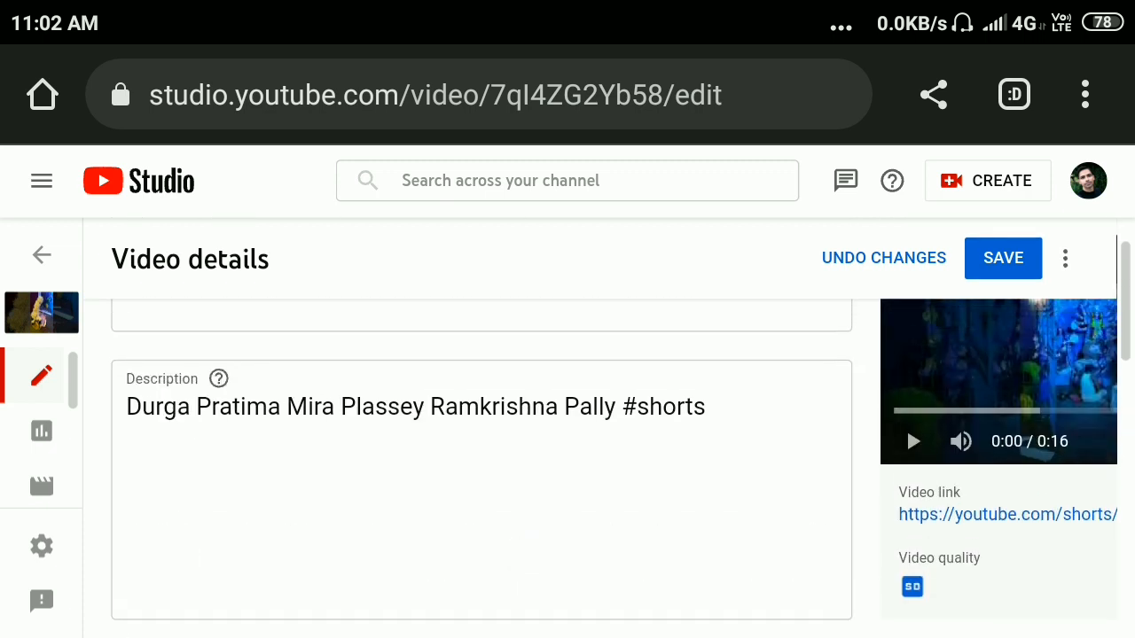
scroll(up, 3)
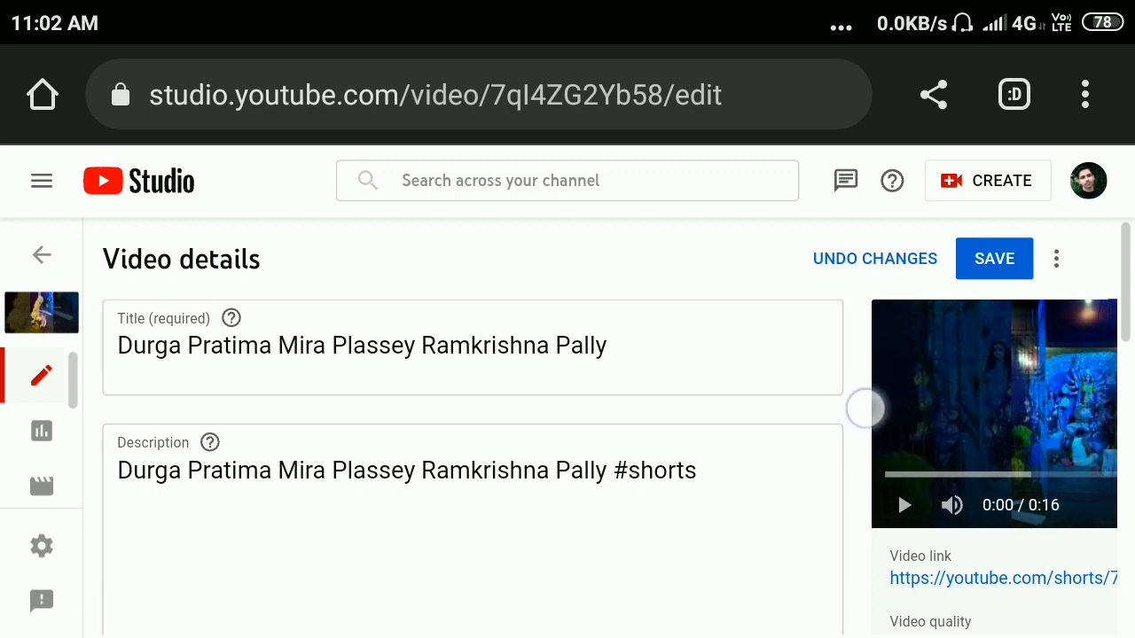
scroll(right, 3)
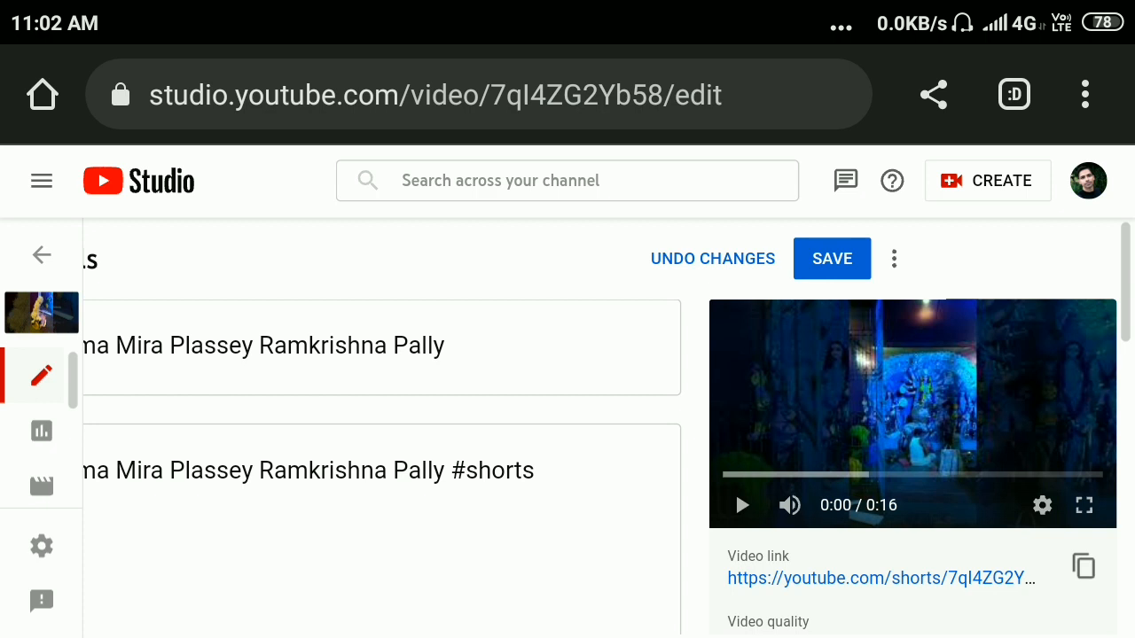
scroll(down, 3)
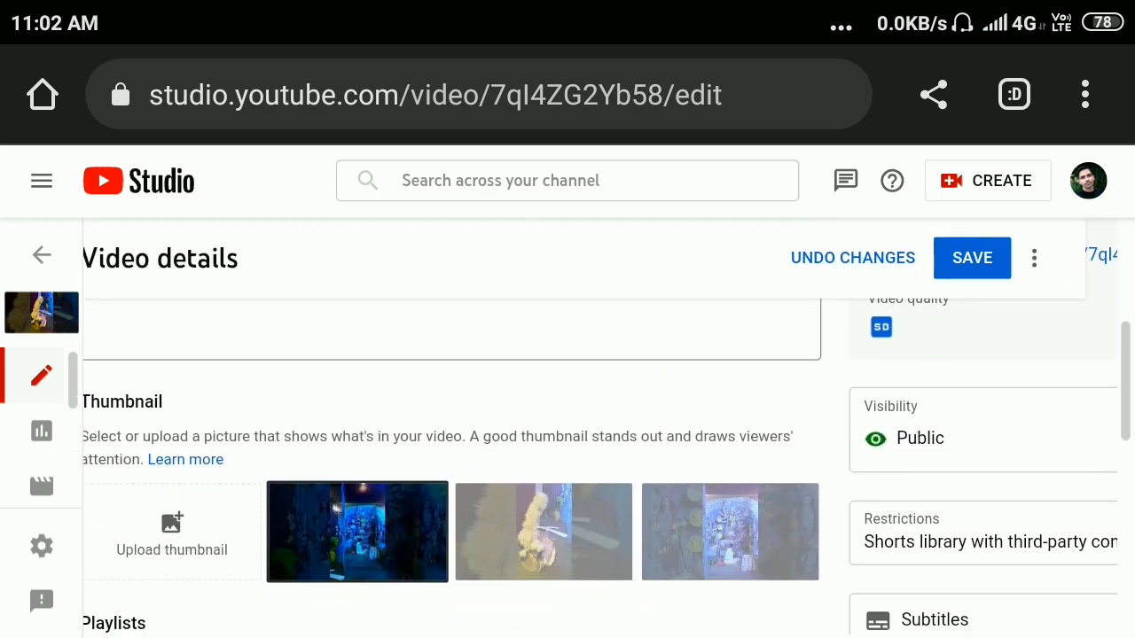
click(729, 532)
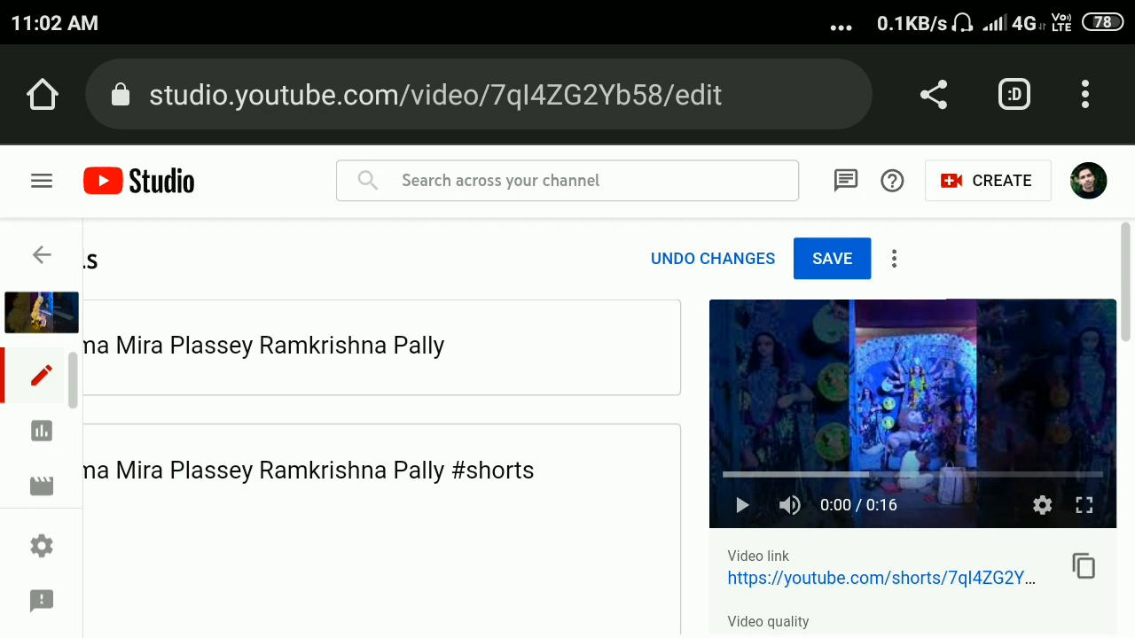
Save the Video details until 'Changes saved' confirms the blue-toned thumbnail
click(831, 258)
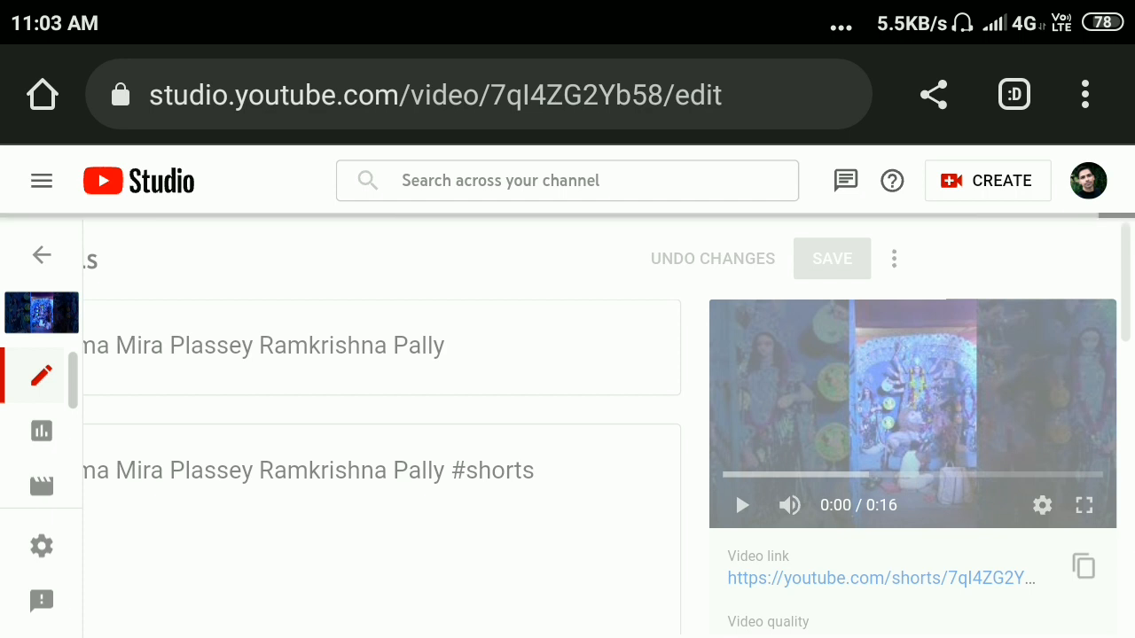
click(831, 258)
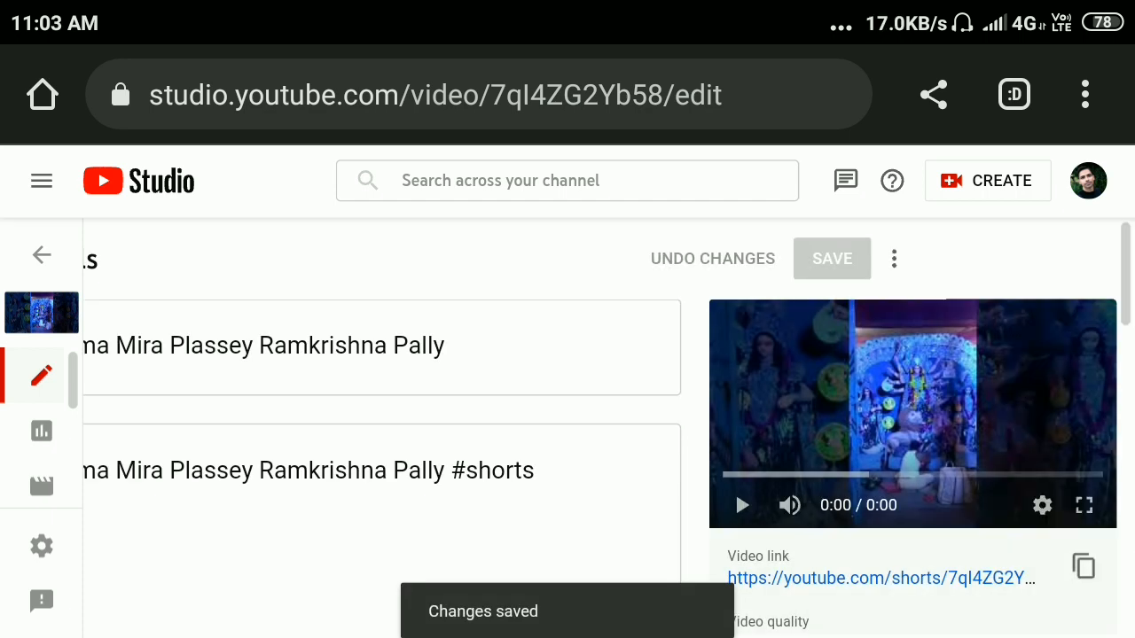